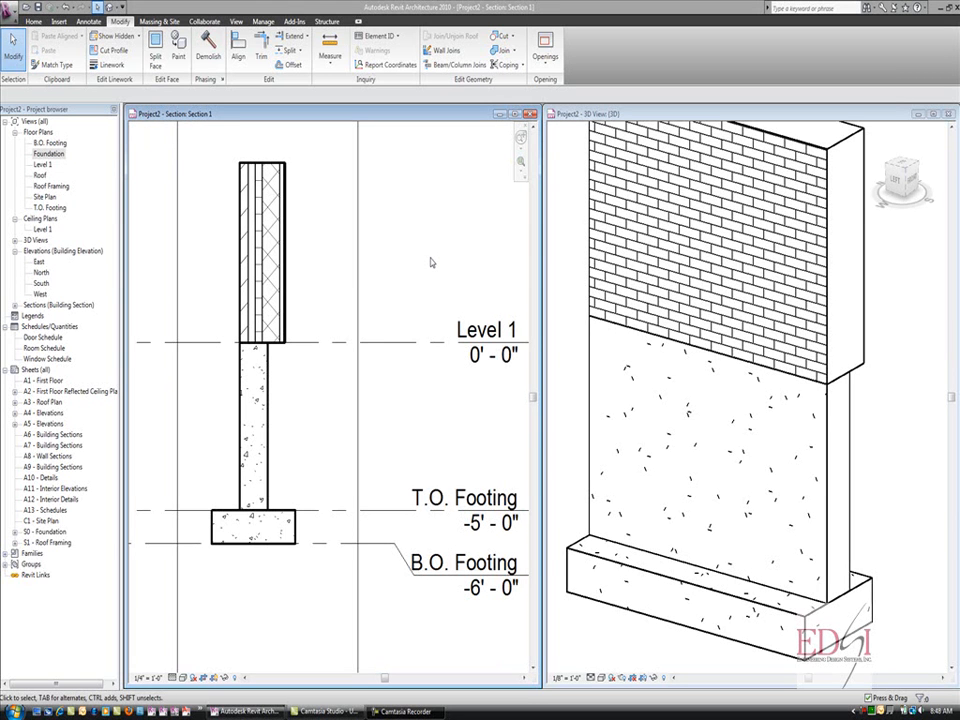
mouse_move(316, 272)
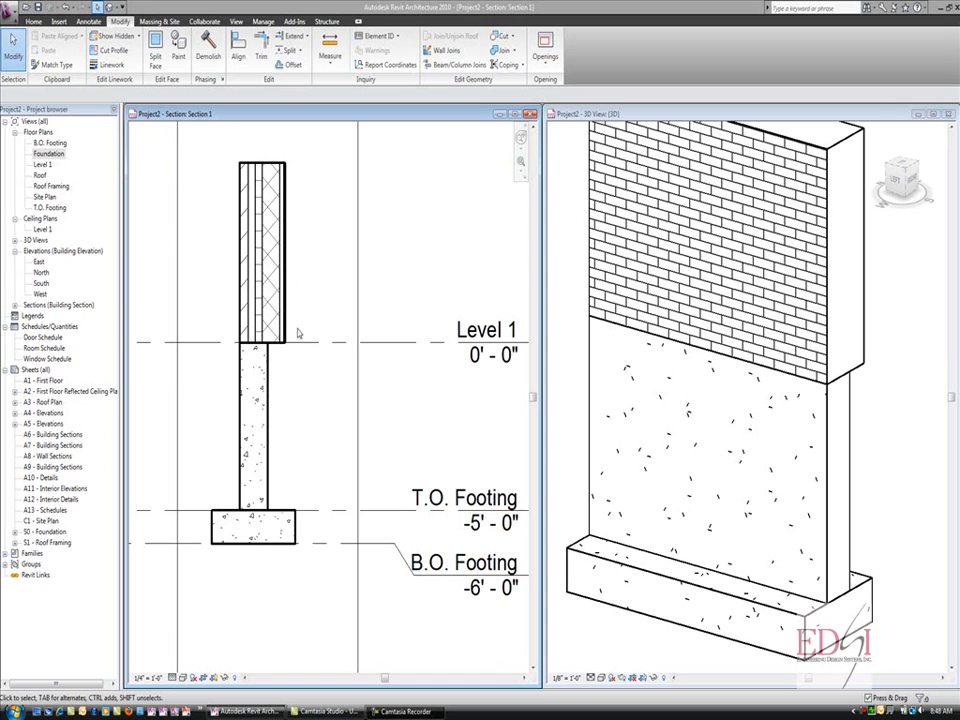
mouse_move(276, 428)
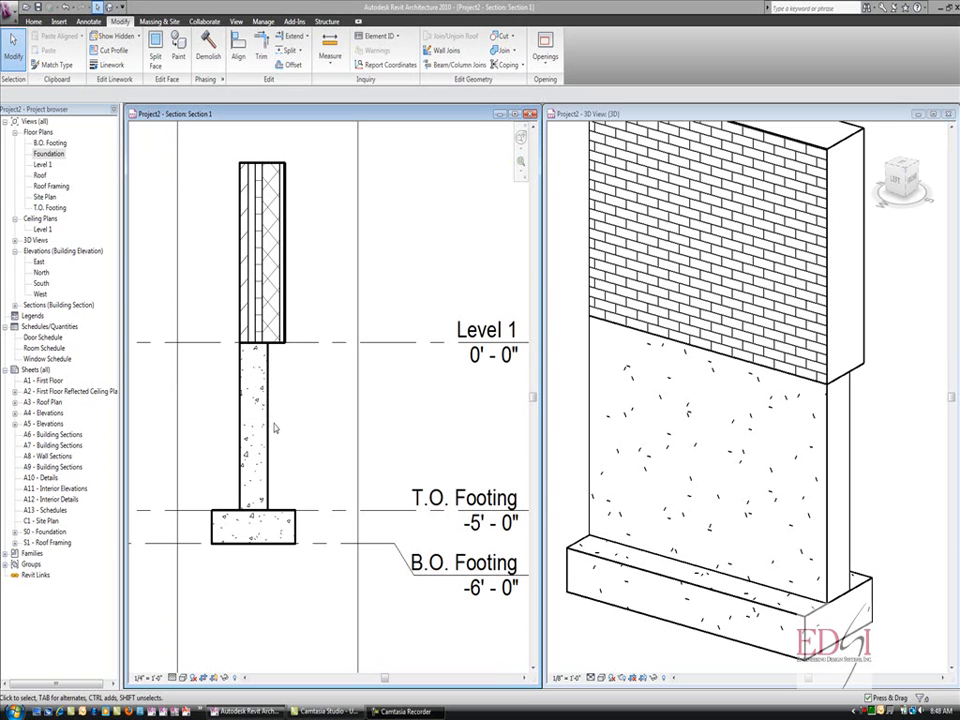
mouse_move(232, 378)
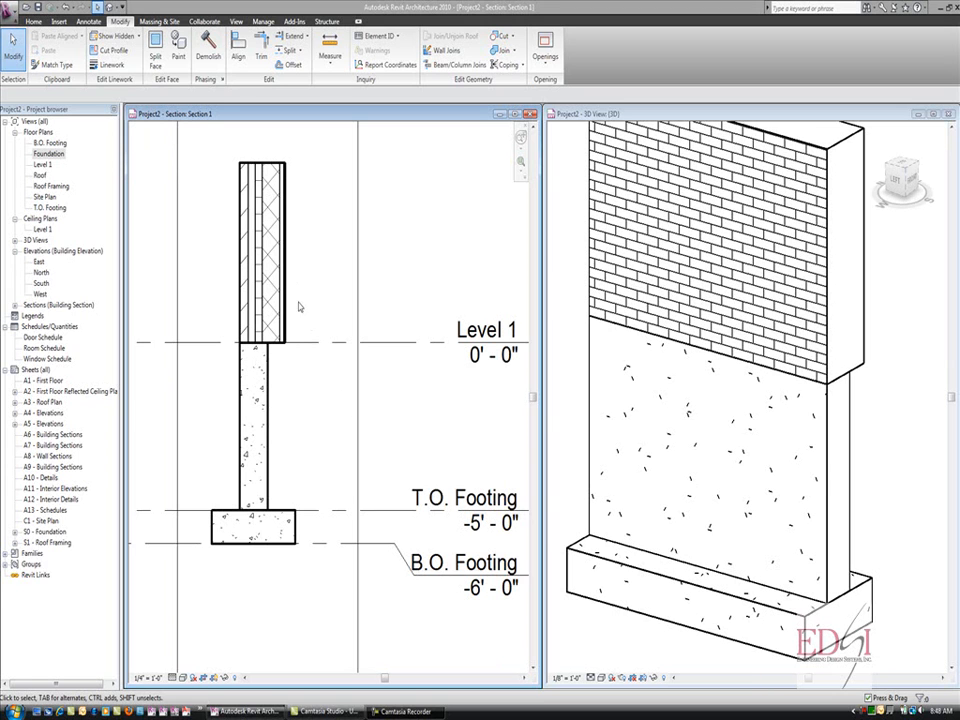
Select the upper brick wall in the section and bring up its instance properties
left_click(262, 250)
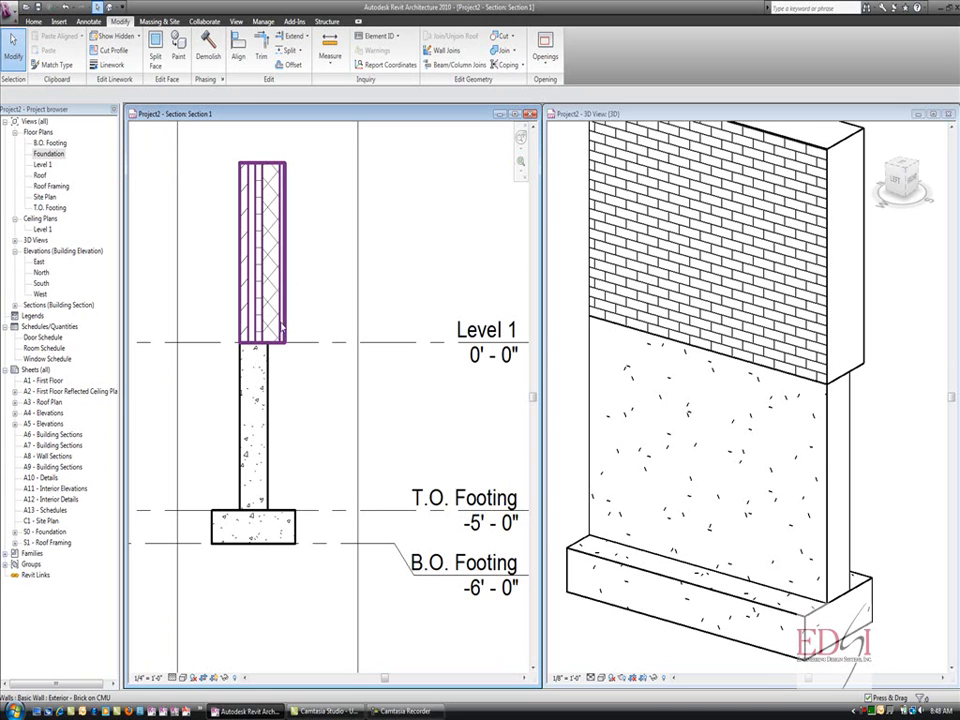
left_click(270, 324)
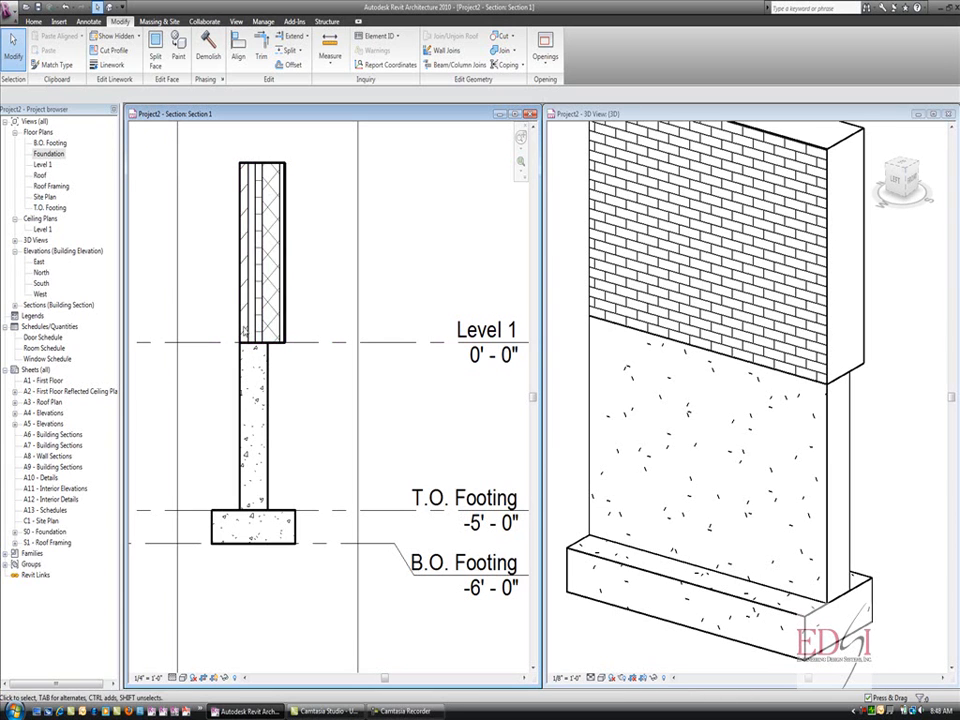
left_click(256, 430)
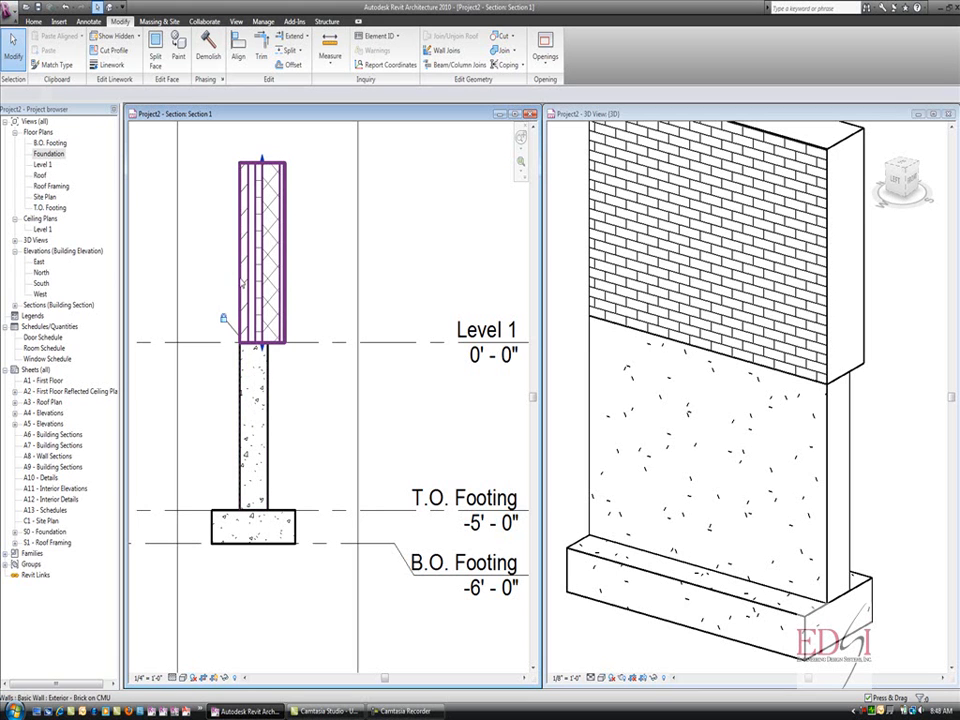
left_click(262, 250)
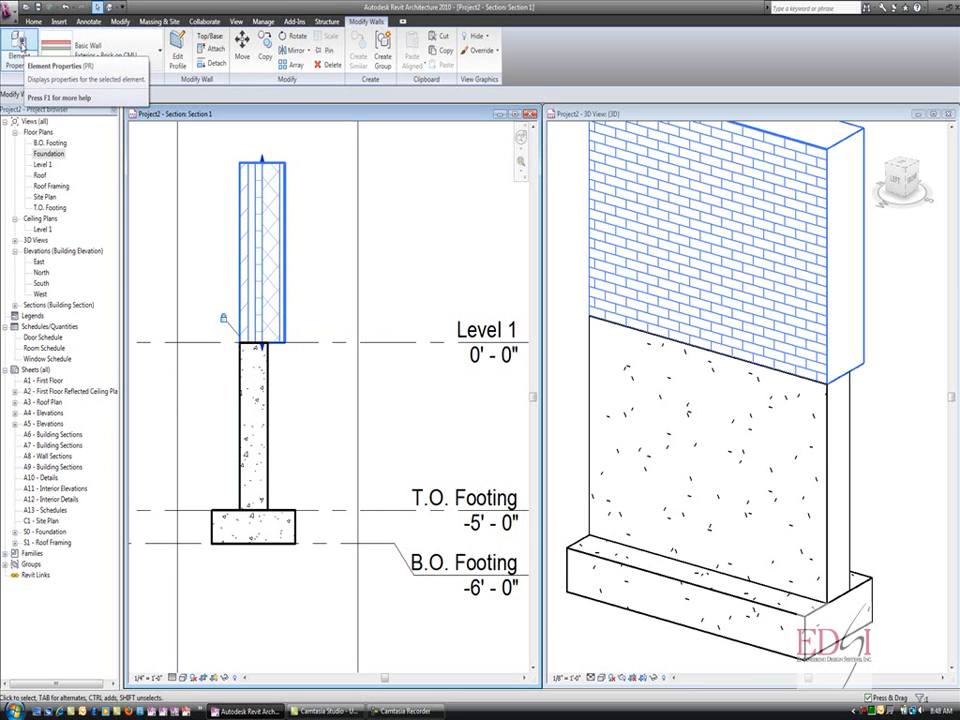
left_click(20, 50)
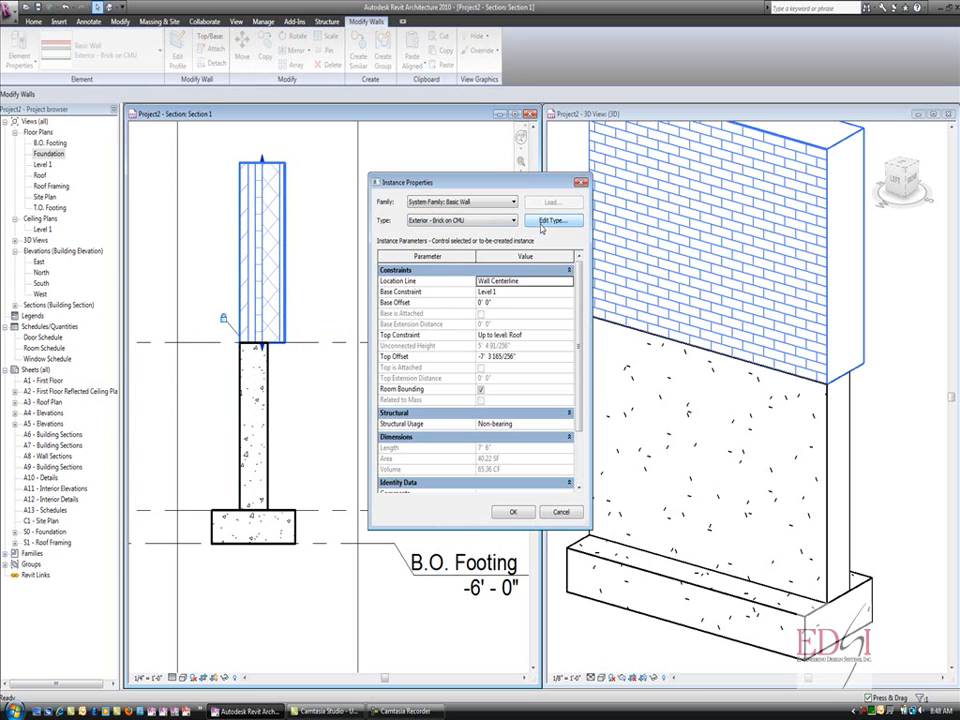
Go into the wall type's properties and edit its layer structure
left_click(554, 220)
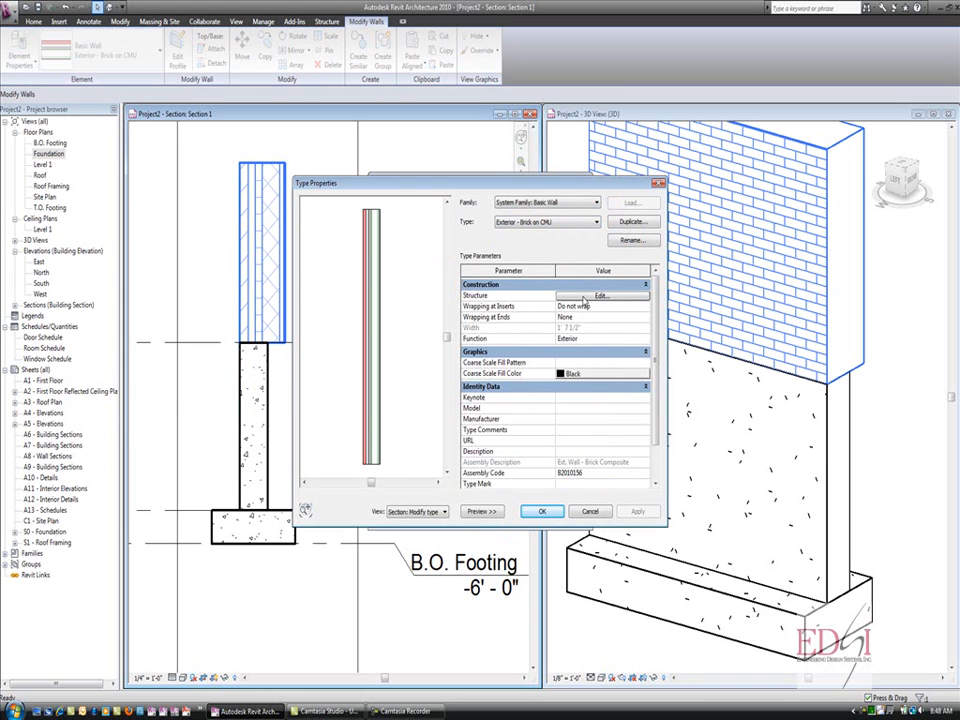
left_click(600, 294)
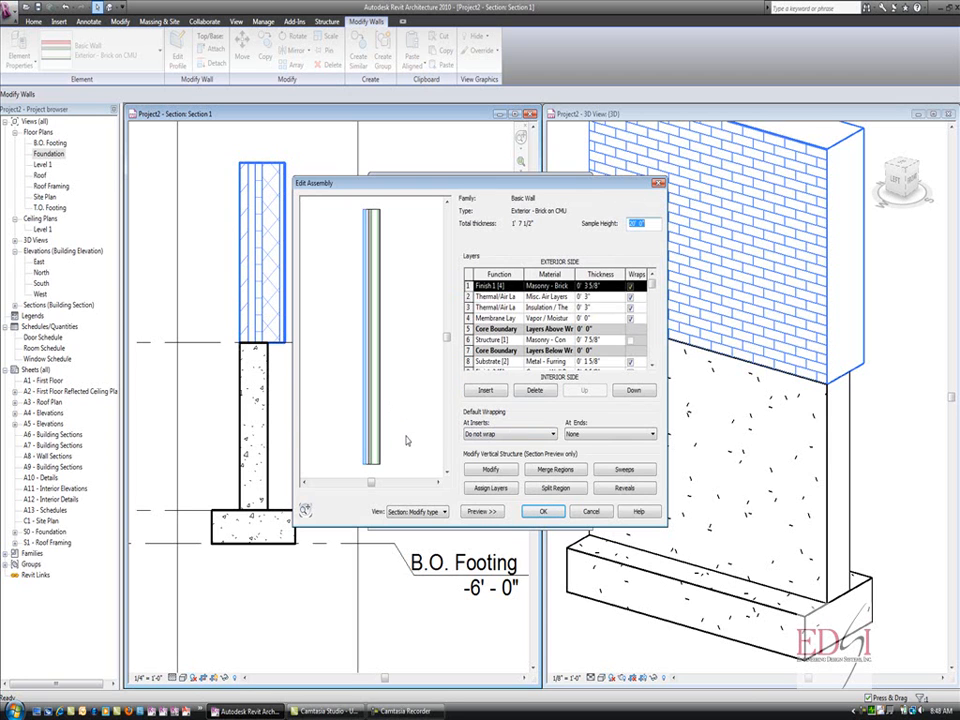
Switch the Edit Assembly preview to show the wall layers in section
left_click(452, 512)
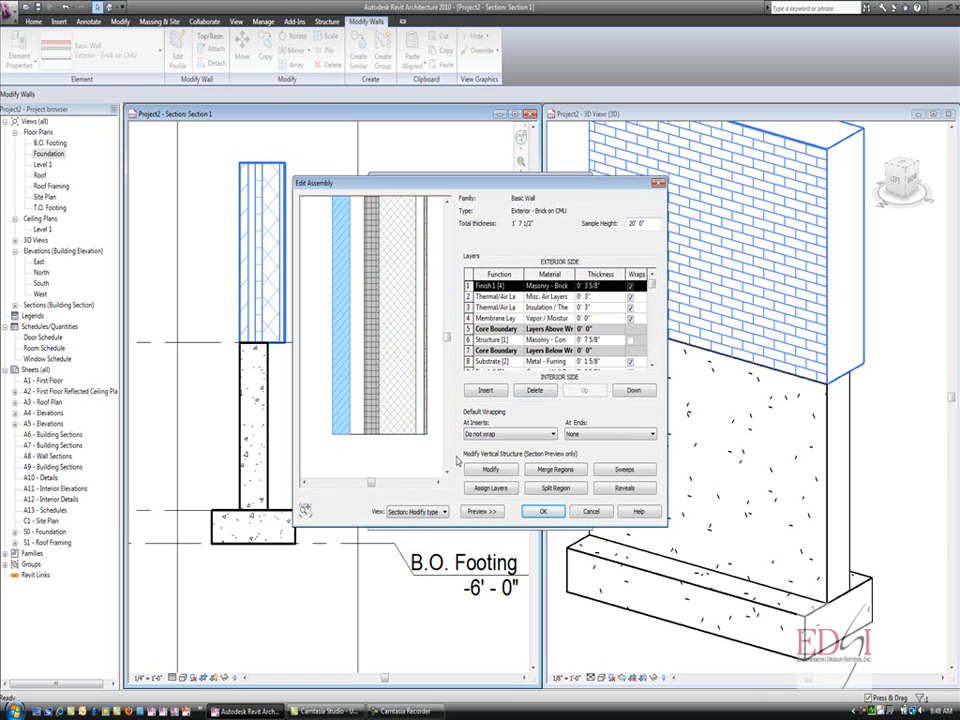
mouse_move(512, 460)
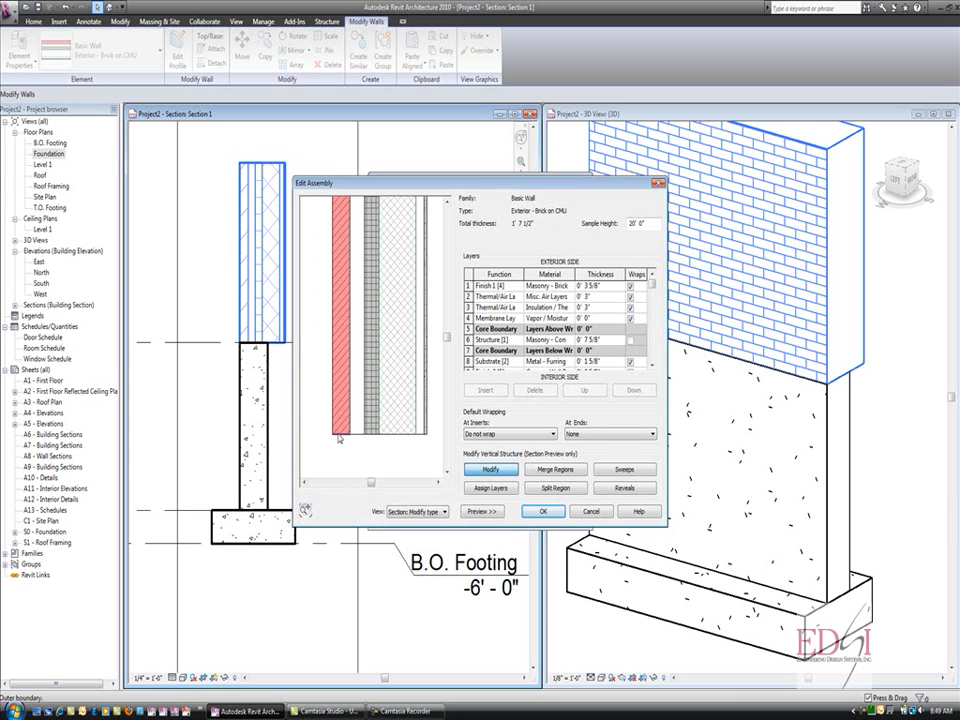
mouse_move(340, 440)
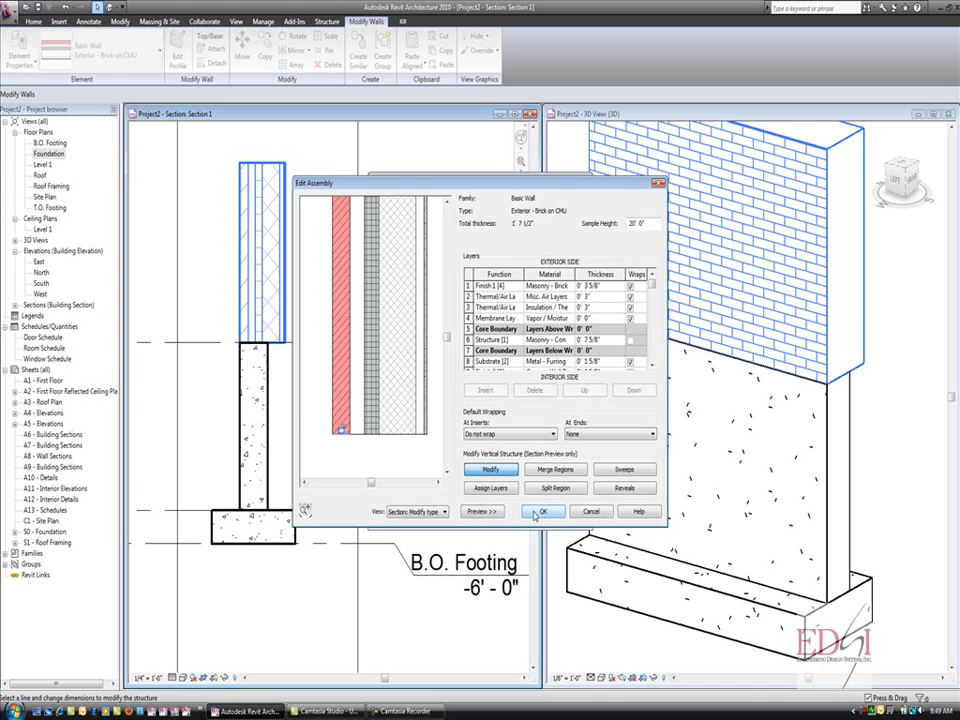
Confirm Edit Assembly, Type Properties and Instance Properties to apply the unlocked brick layer
left_click(544, 512)
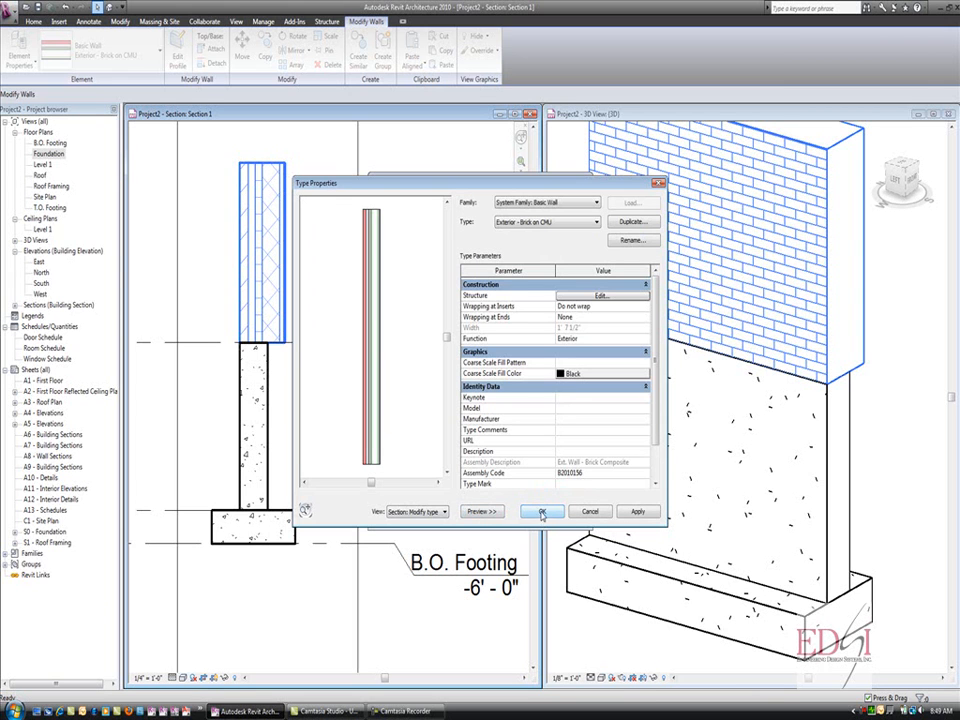
left_click(542, 512)
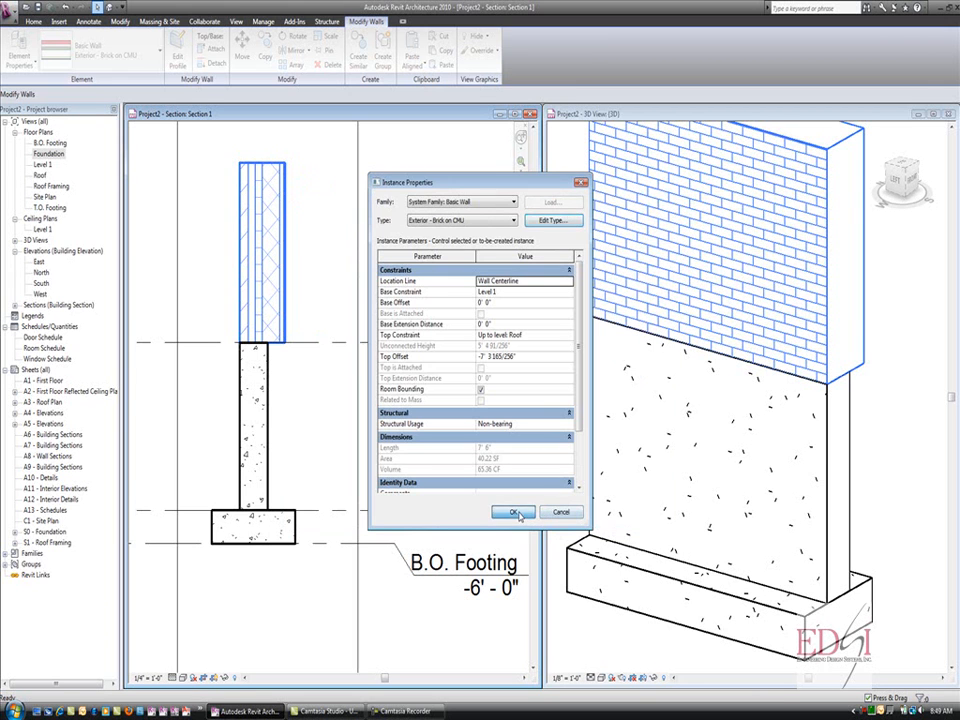
left_click(512, 512)
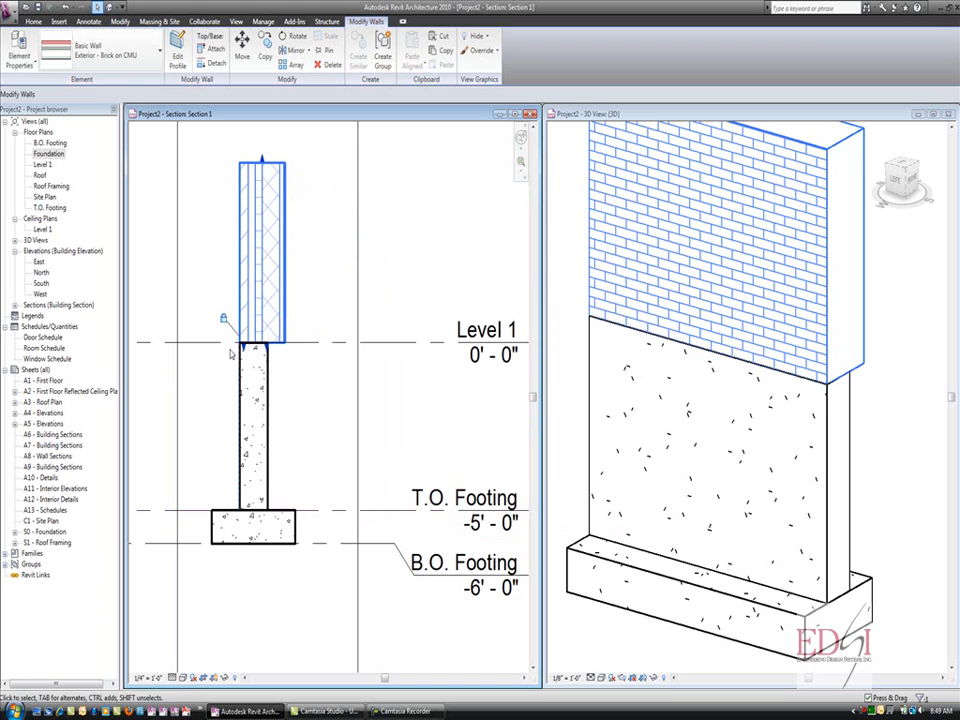
mouse_move(284, 384)
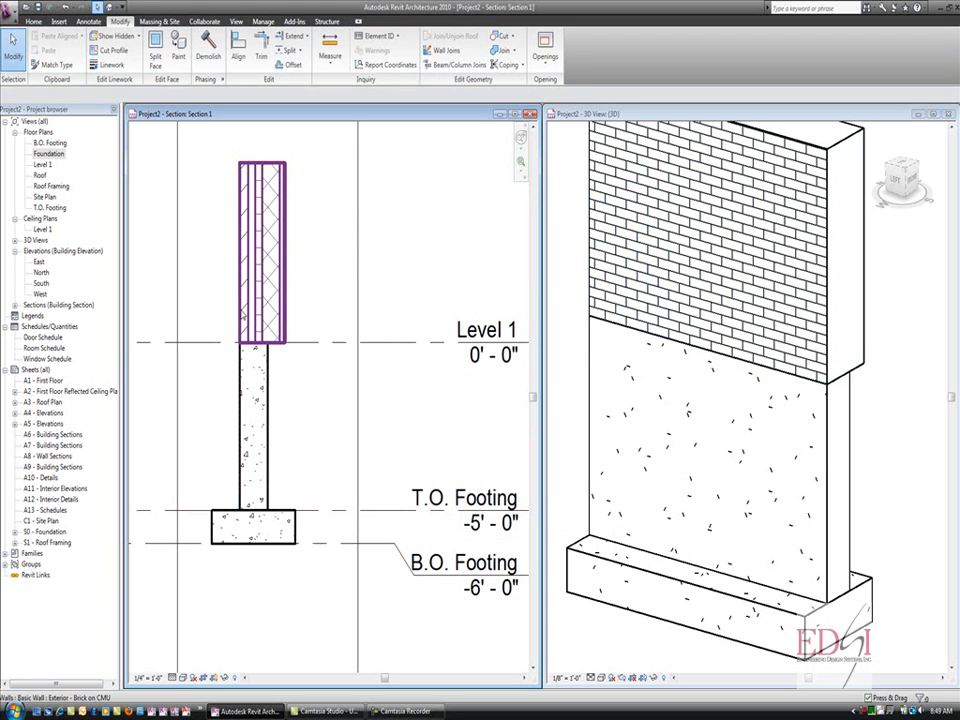
Drag the brick layer's bottom shape handle down past the top of the foundation wall
left_click(262, 250)
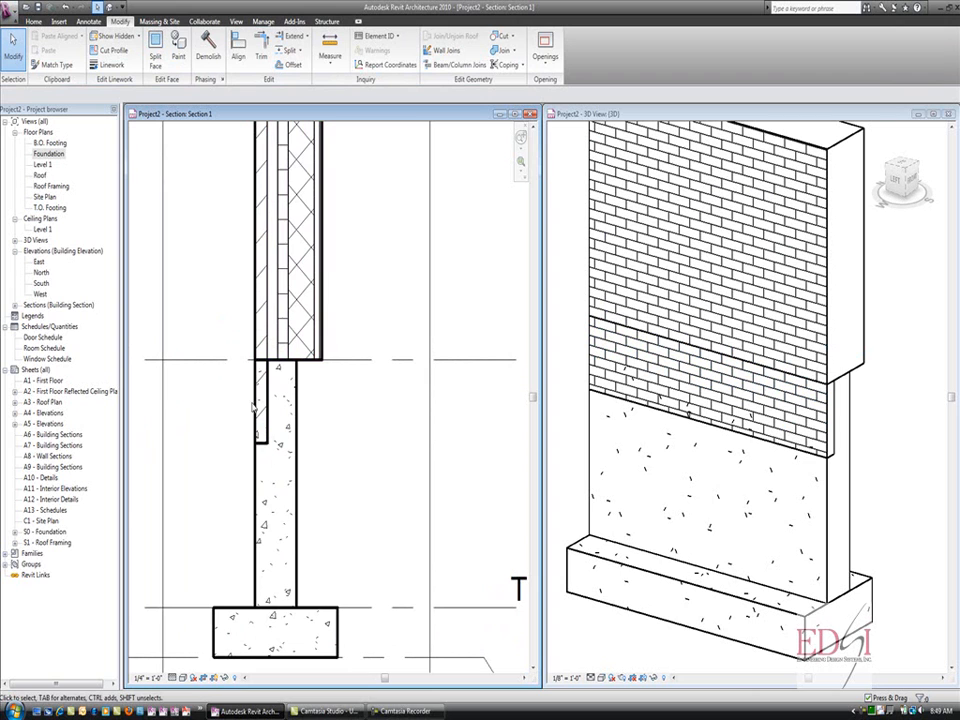
mouse_move(572, 408)
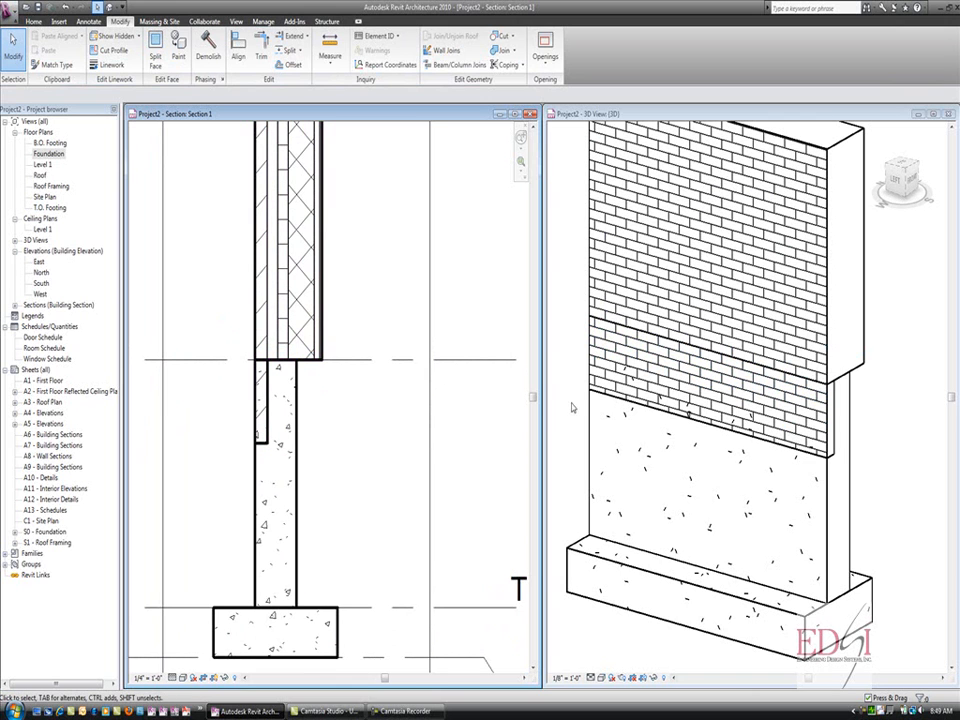
mouse_move(616, 384)
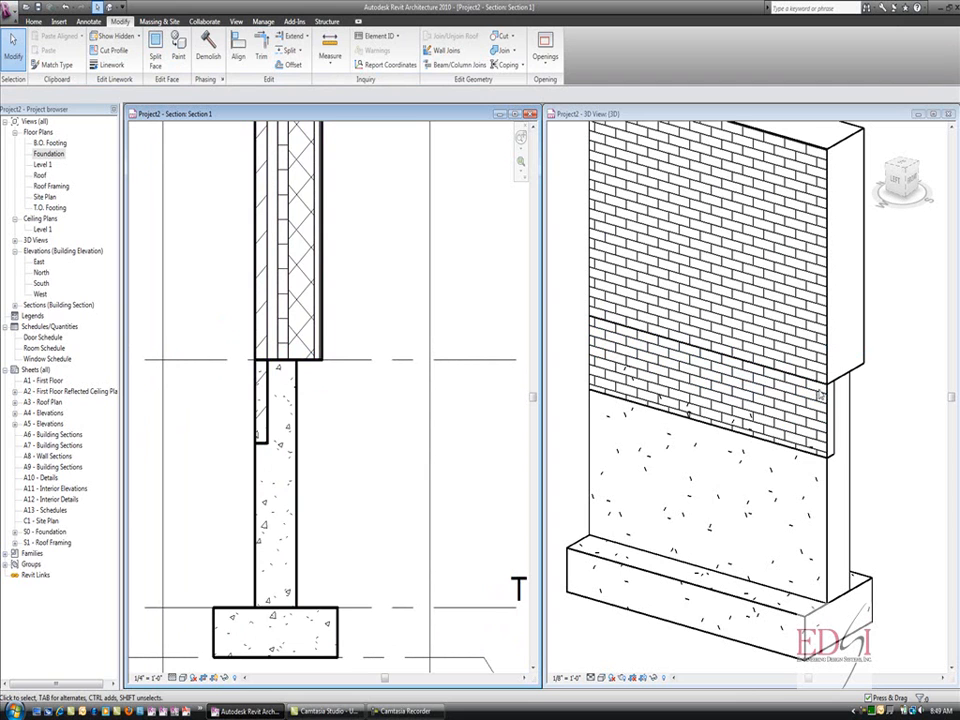
mouse_move(784, 504)
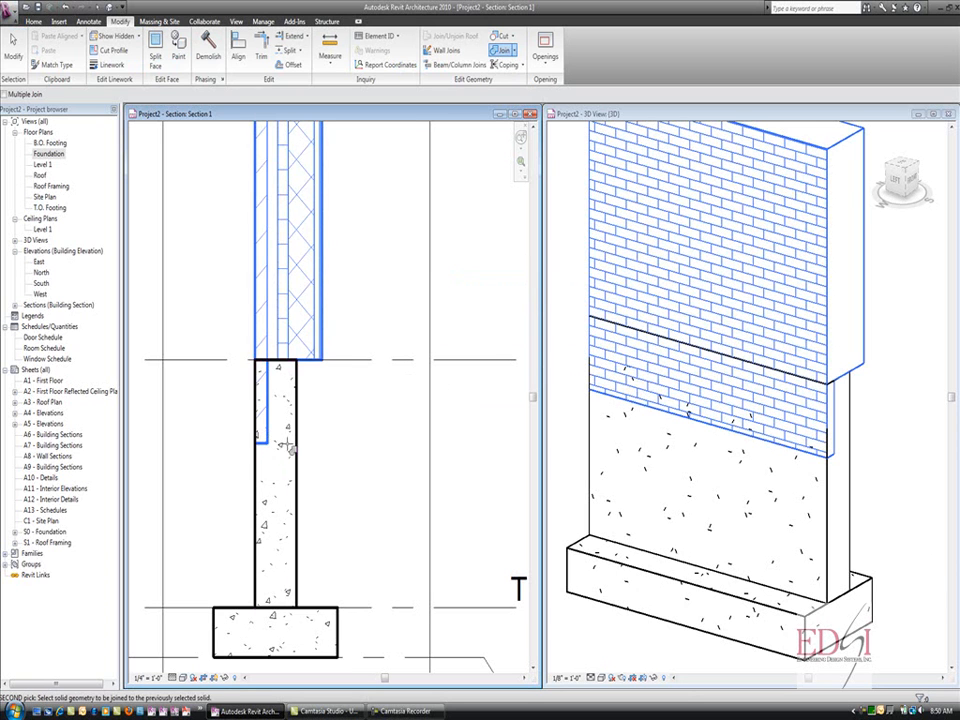
mouse_move(284, 448)
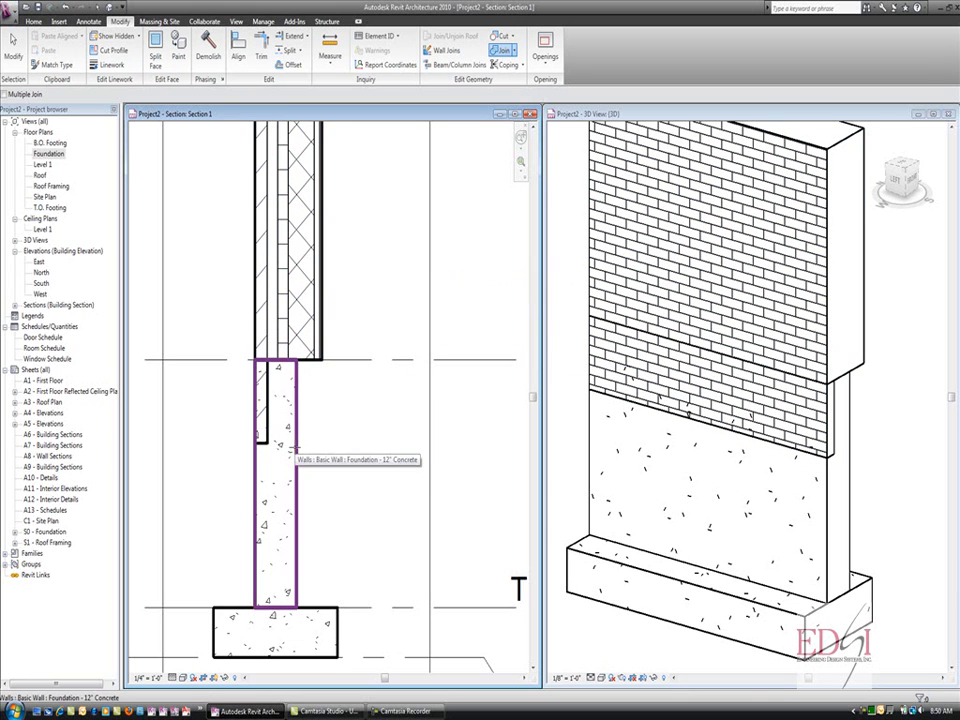
Join Geometry between the brick veneer and foundation wall, first in section then in 3D
left_click(290, 436)
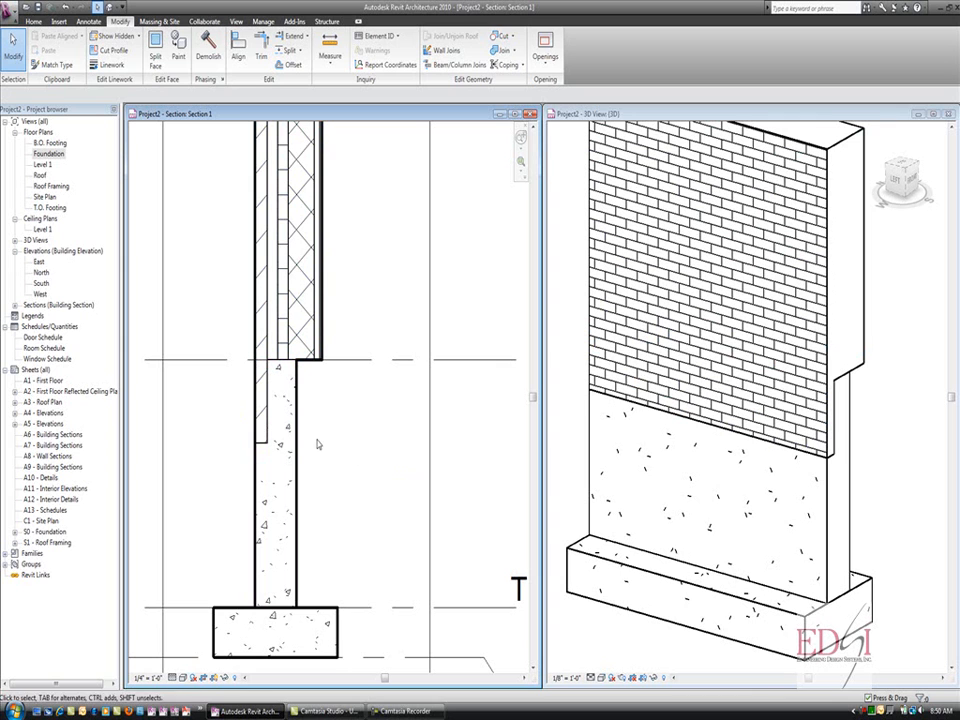
mouse_move(758, 390)
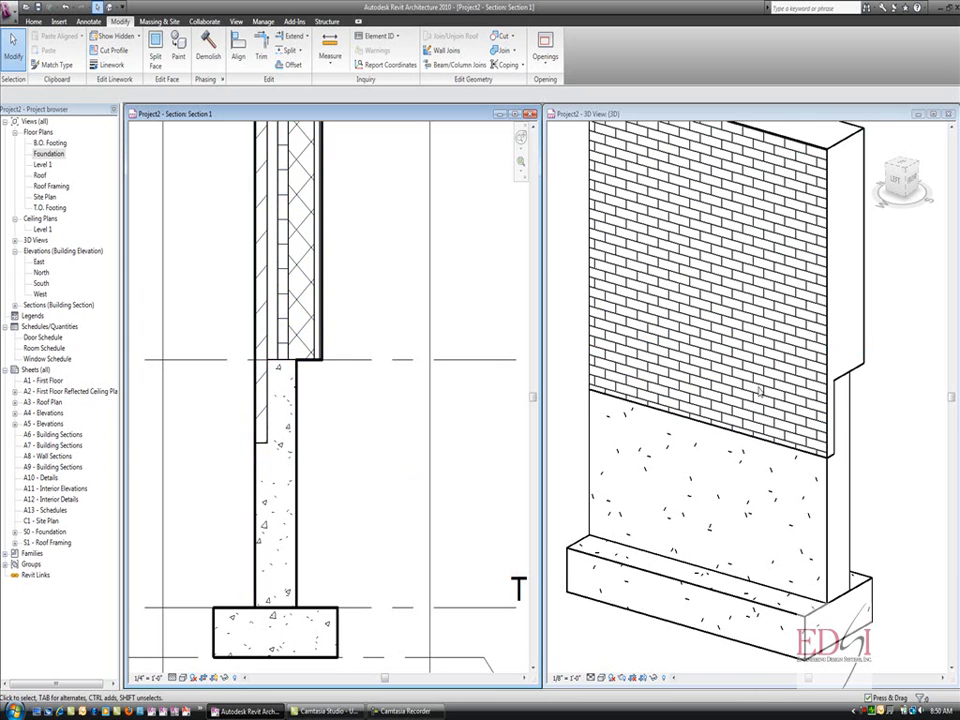
left_click(760, 390)
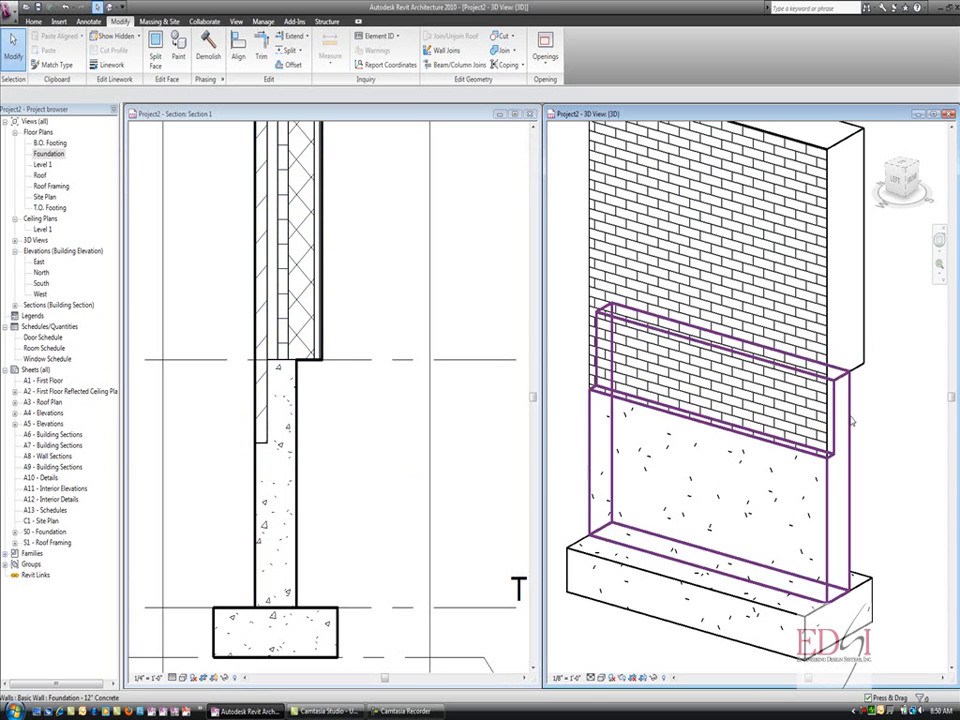